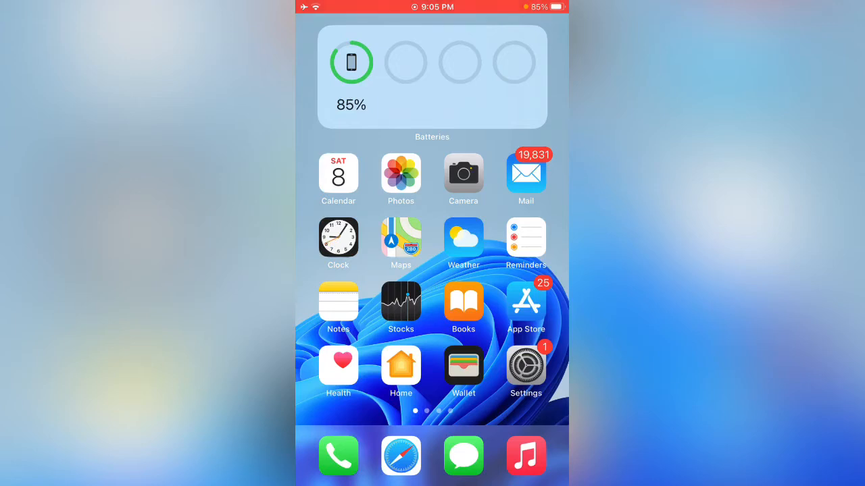
Launch the App Store from the Home Screen icon.
left_click(525, 300)
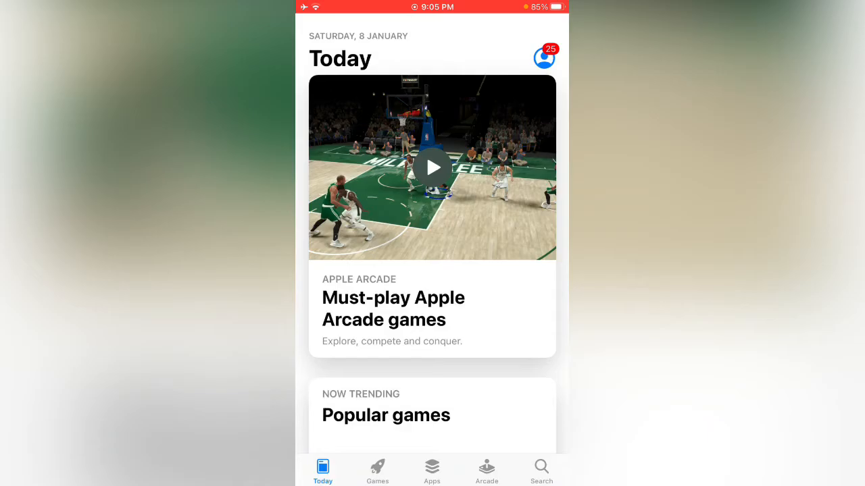
Go from the profile icon to the account's Country/Region settings page.
left_click(545, 57)
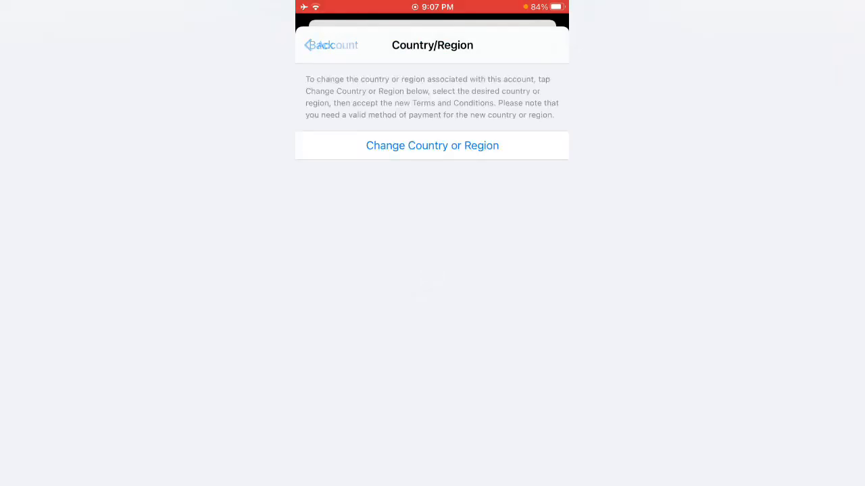
Choose Pakistan as the new country and accept the Apple Media Services terms.
left_click(432, 145)
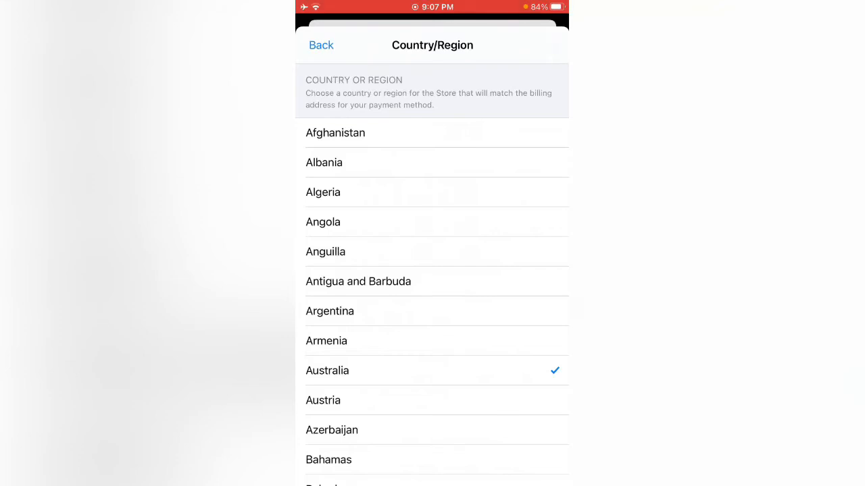
scroll("down", 3)
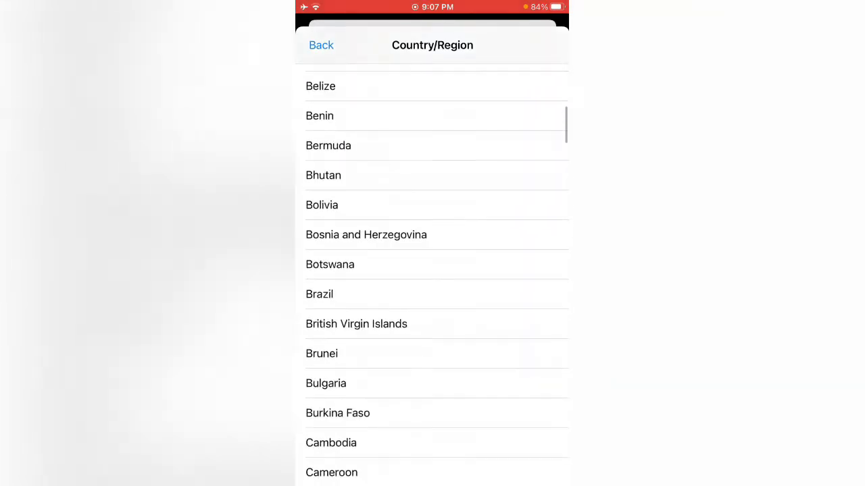
scroll("down", 3)
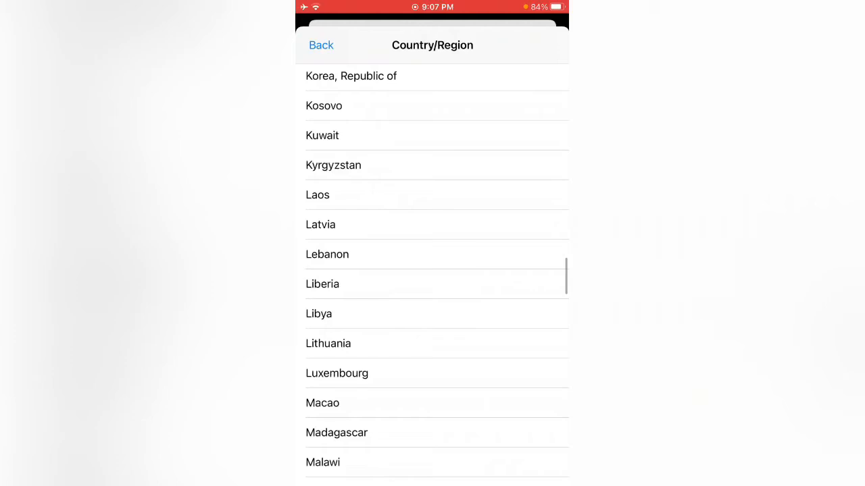
scroll("down", 3)
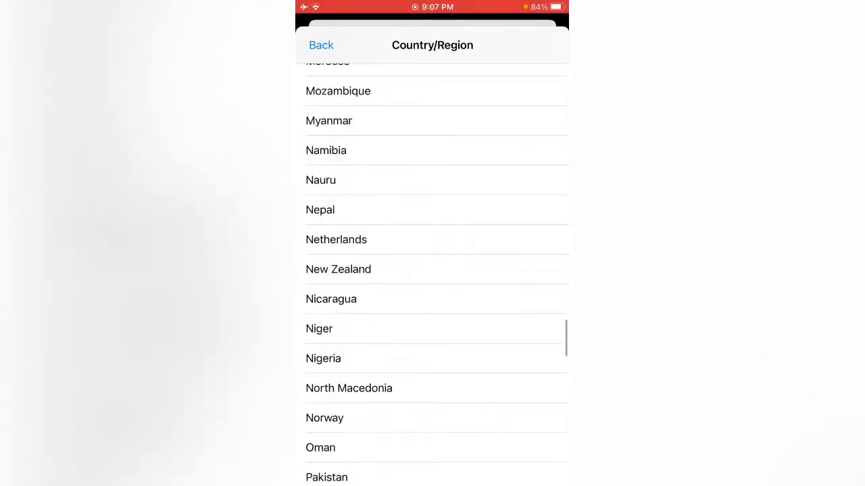
scroll("down", 3)
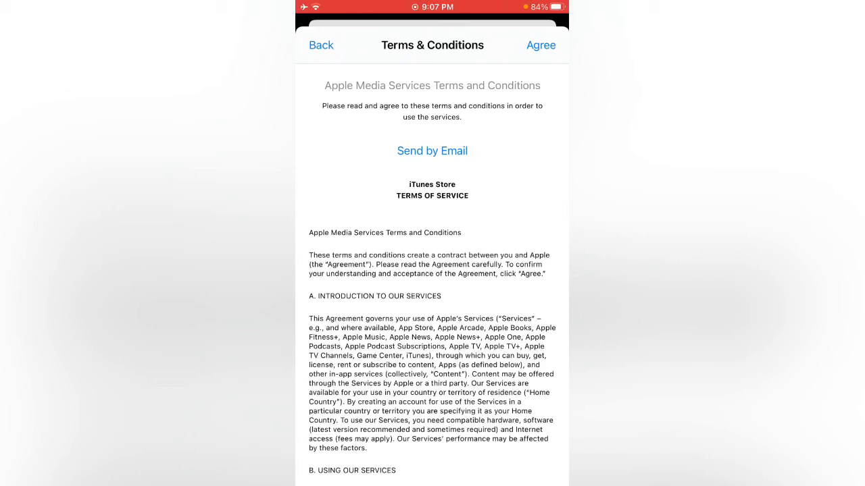
left_click(540, 45)
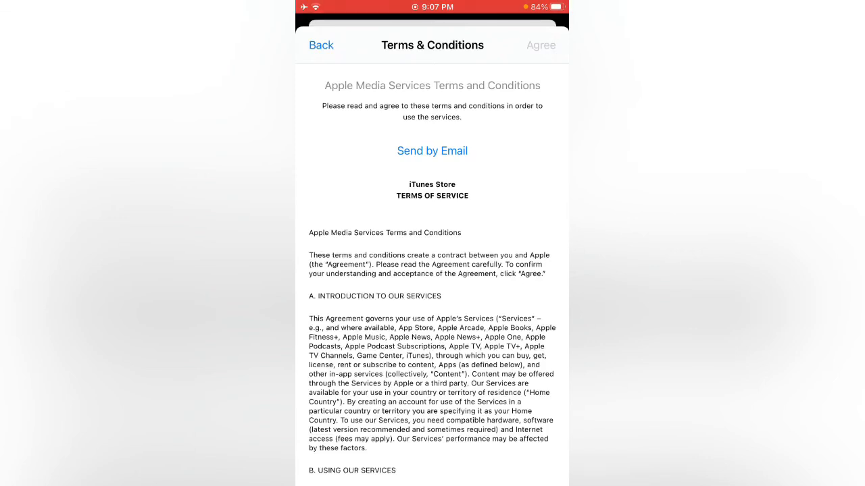
left_click(540, 45)
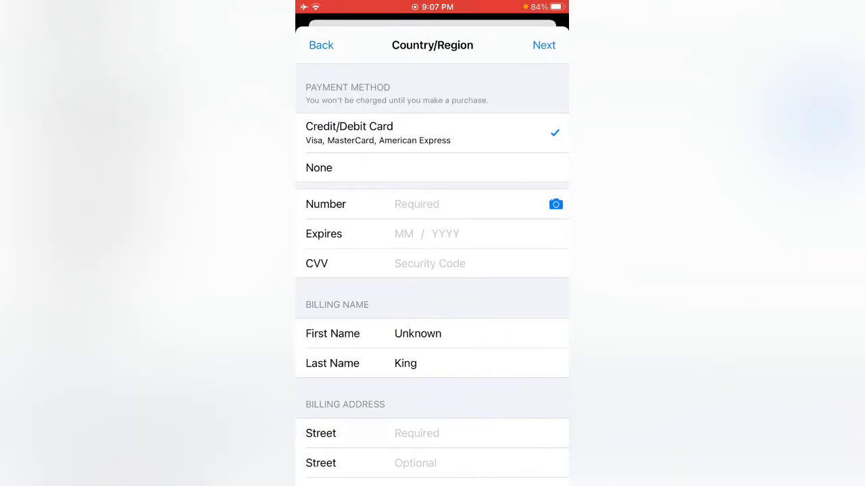
Enter billing street 'Addre', postcode 64200 and phone 456, then submit.
left_click(544, 45)
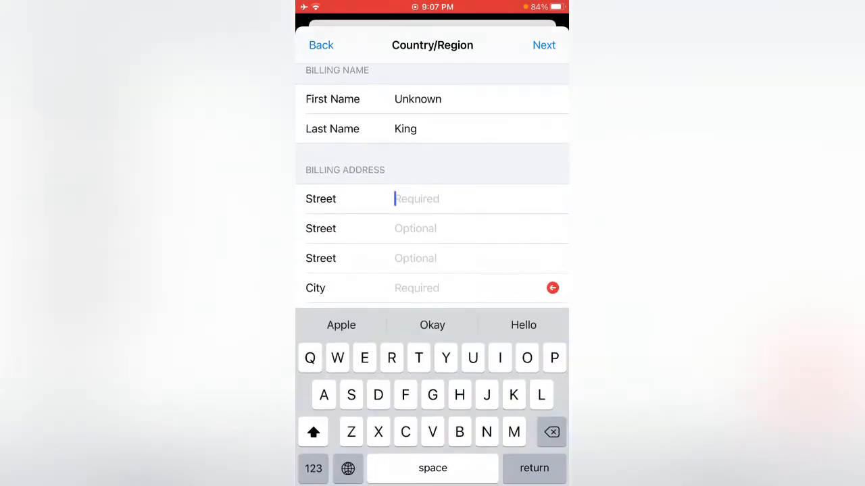
type("Addres")
left_click(480, 288)
type("Ryk")
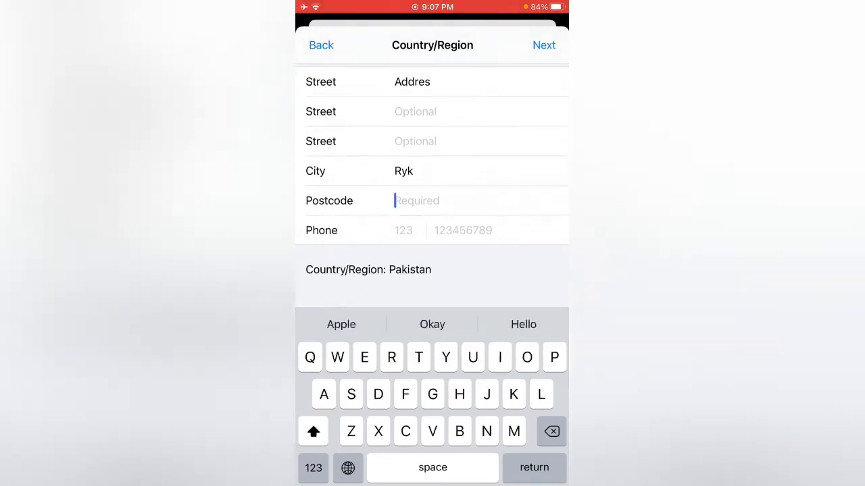
type("64200")
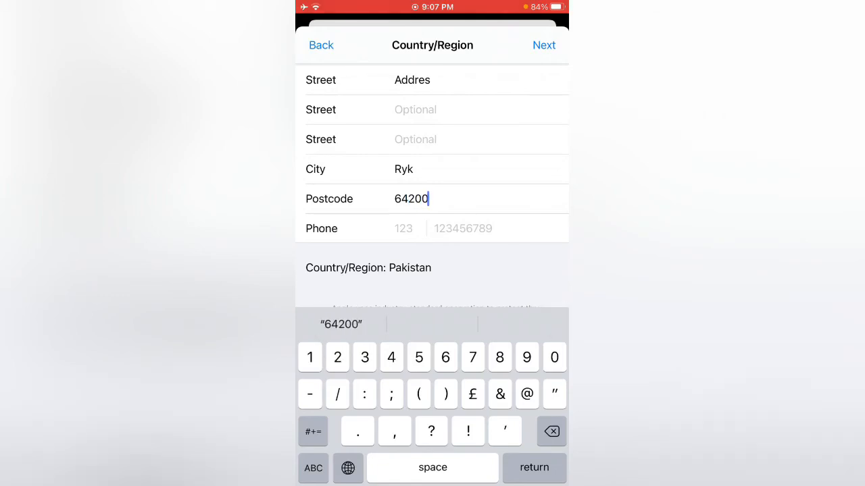
type("456")
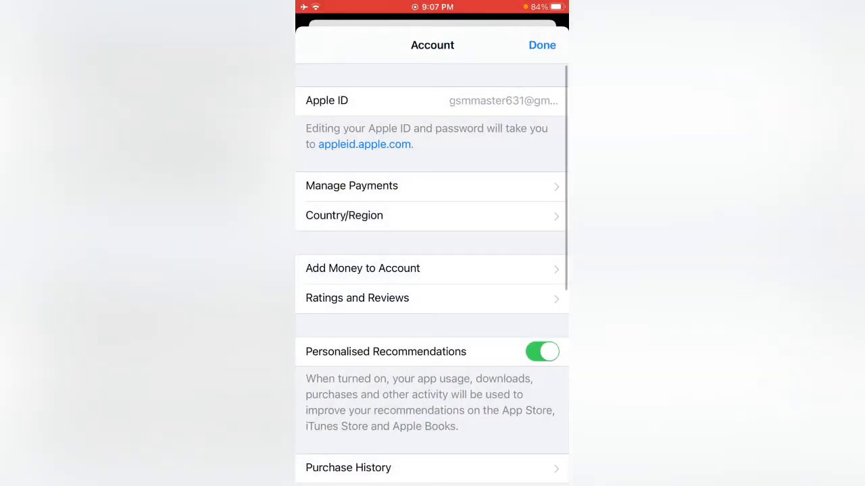
Dismiss the Account screen with Done and return to the Home Screen.
left_click(542, 44)
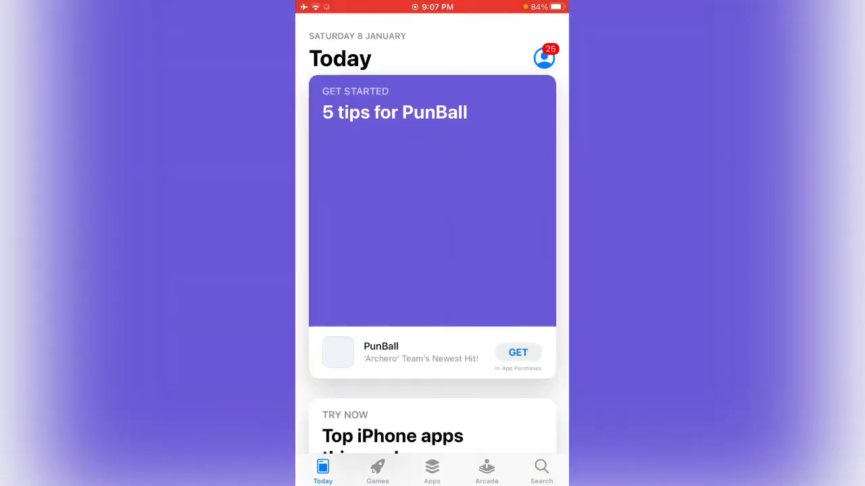
key("home")
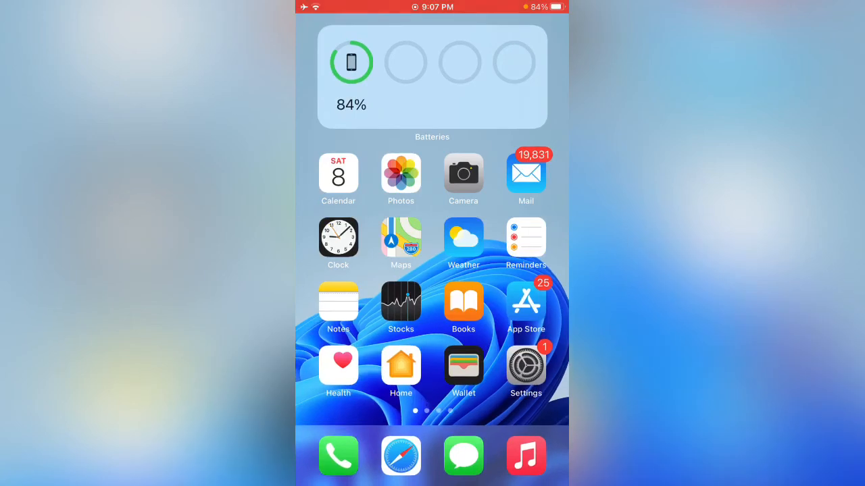